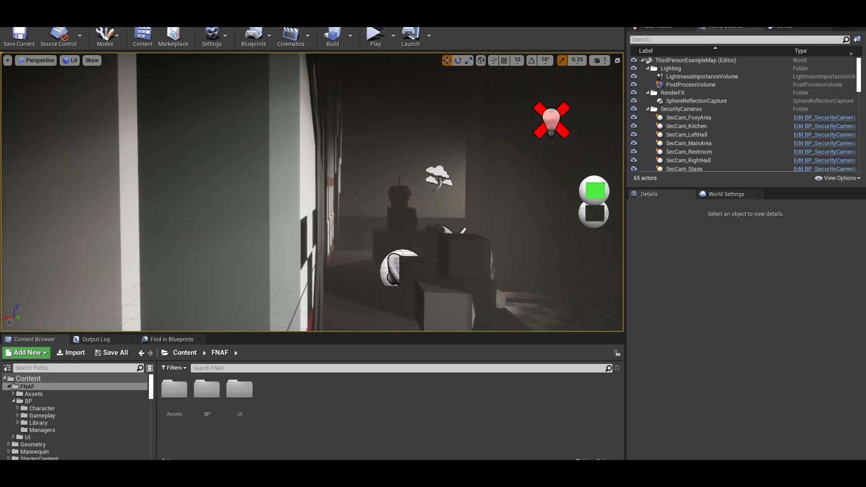
Step: Start creating a new Structure asset in the FNAF/BP/Library/Struct folder
left_click(374, 33)
type("S_Eve")
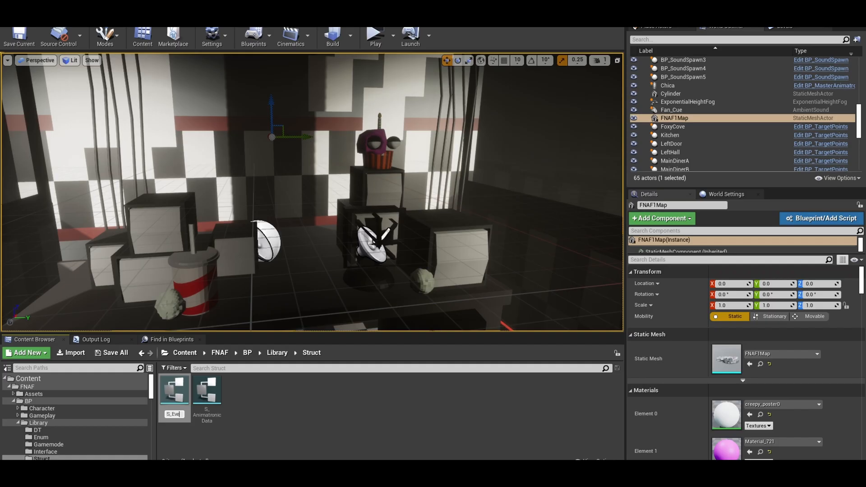
Step: Define Name as the event-names enum and add a Levels string-array field in S_EventsData
double_click(173, 387)
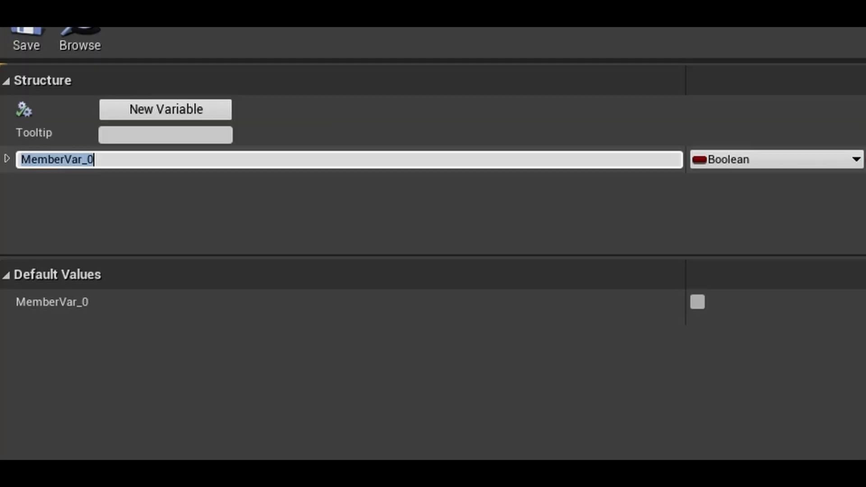
type("Name")
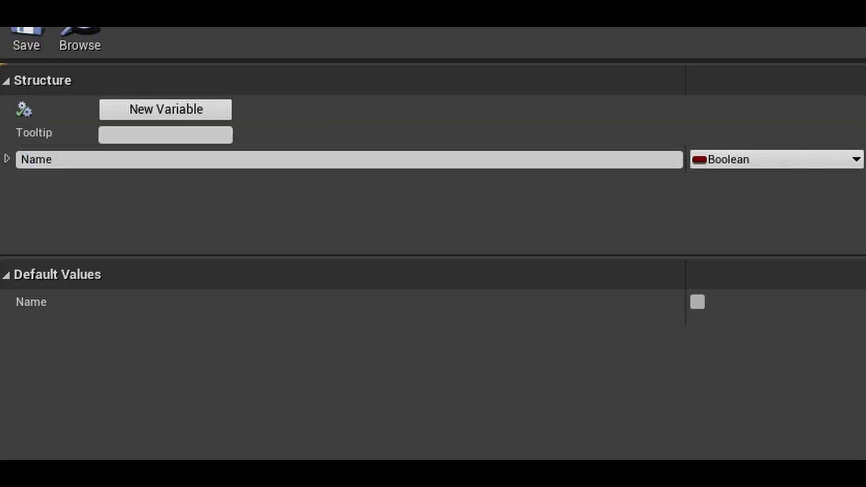
left_click(773, 159)
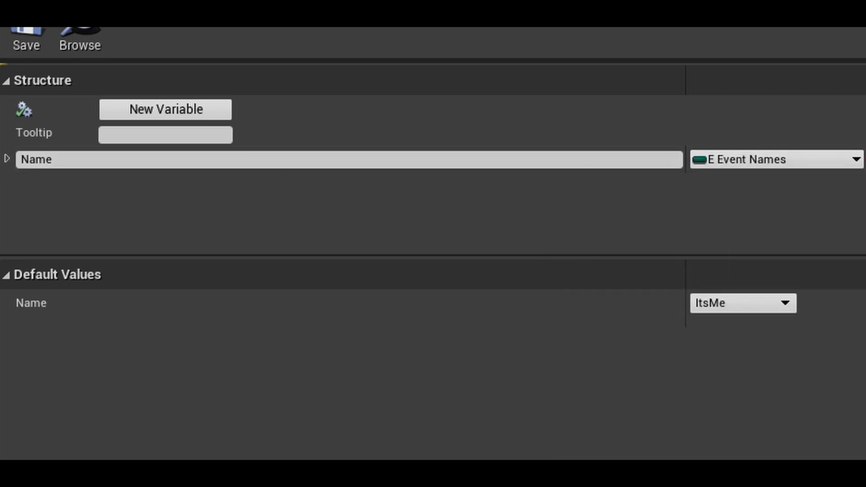
left_click(165, 109)
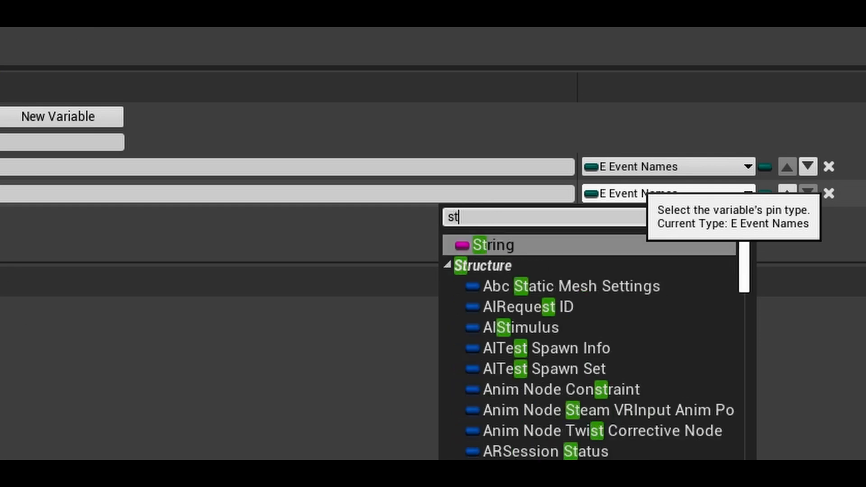
left_click(492, 245)
type("Nig")
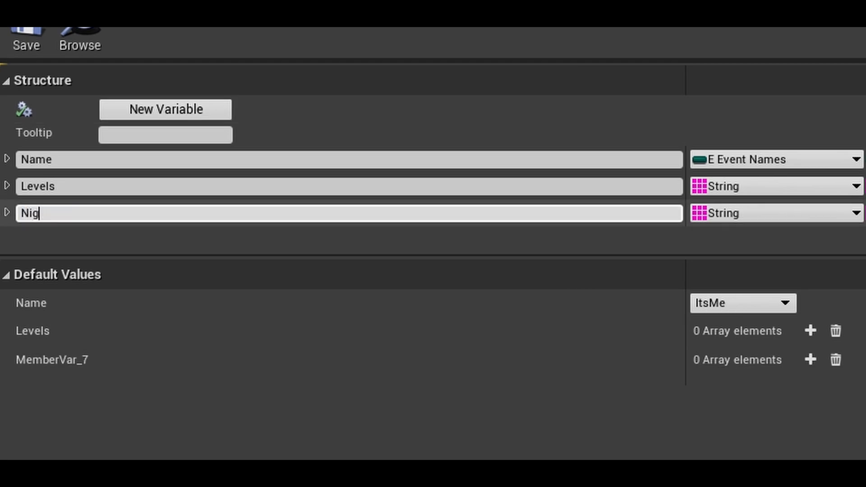
Step: Make Nights an integer array and Frequency a float in S_EventsData
left_click(773, 213)
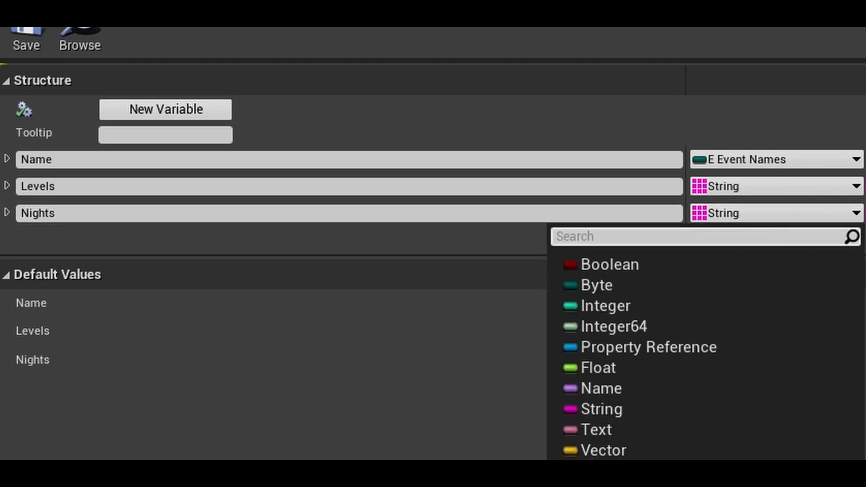
left_click(605, 306)
type("f")
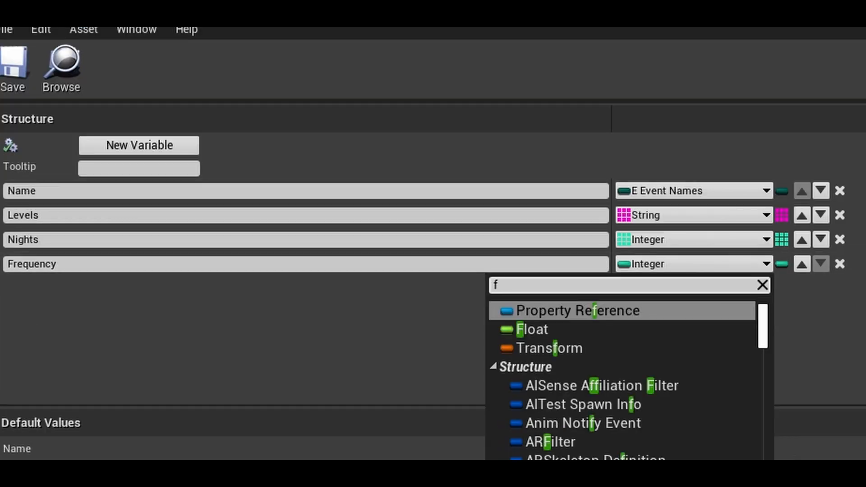
left_click(532, 328)
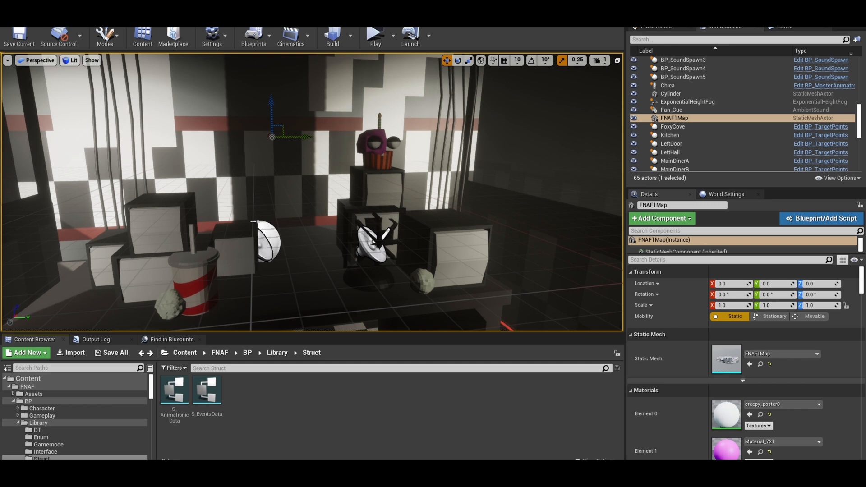
Step: Create a Data Table in the DT folder using S_EventsData as its row structure
left_click(36, 429)
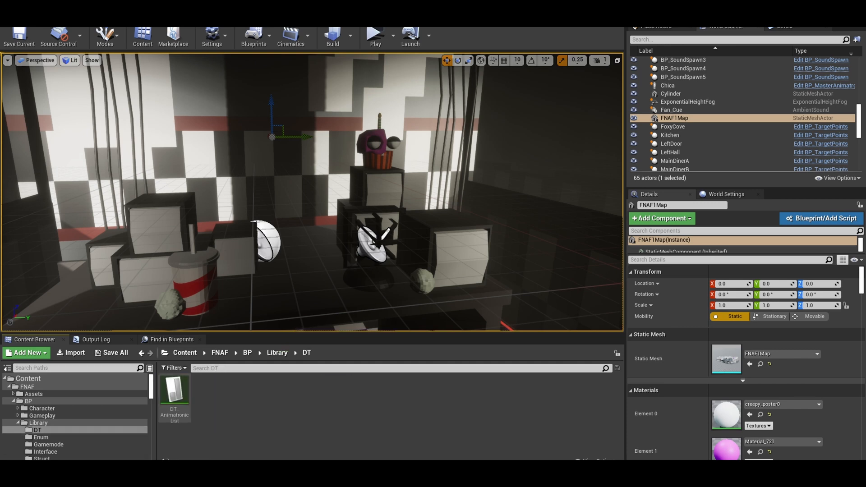
left_click(25, 353)
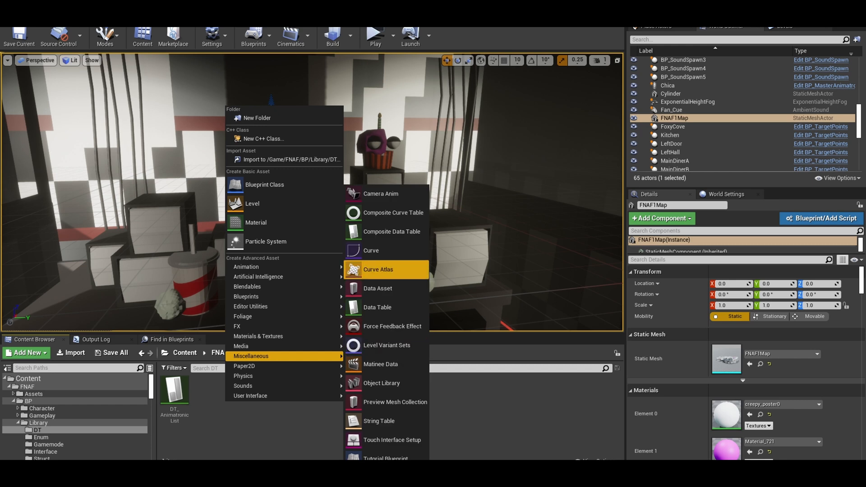
left_click(377, 307)
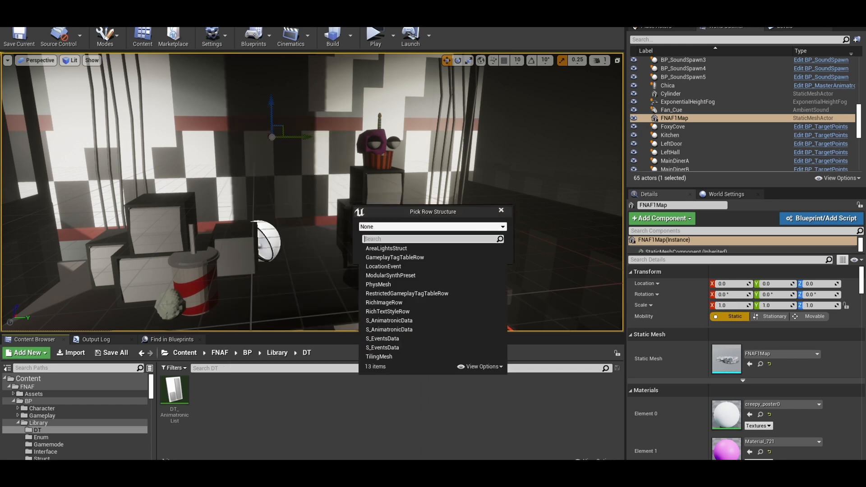
left_click(381, 354)
type("DT_EventsList")
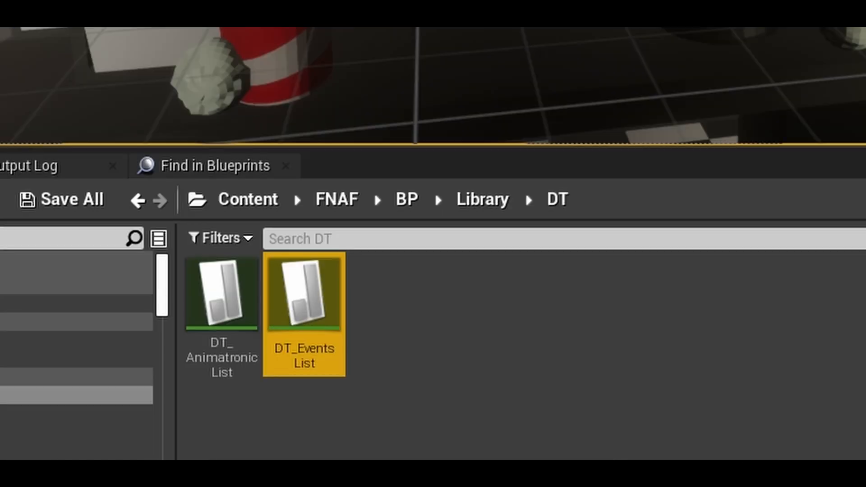
Step: Add the first DT_EventsList row with Levels element ThirdPersonExampleMap
double_click(303, 296)
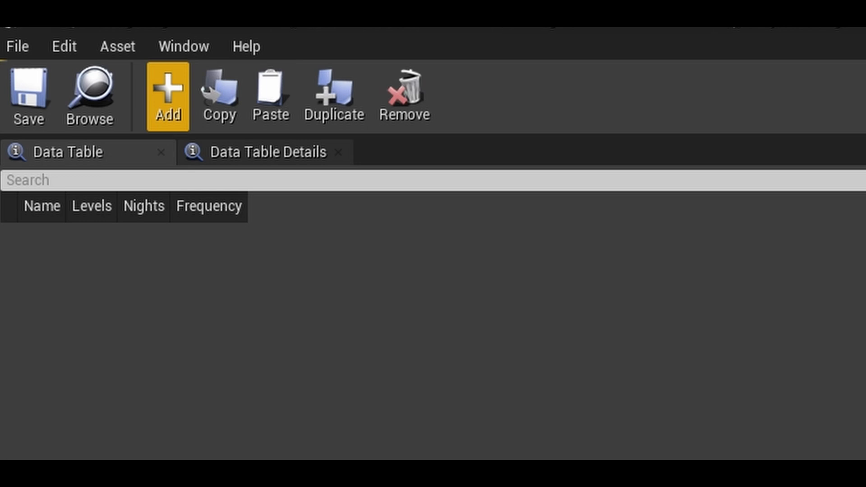
left_click(166, 96)
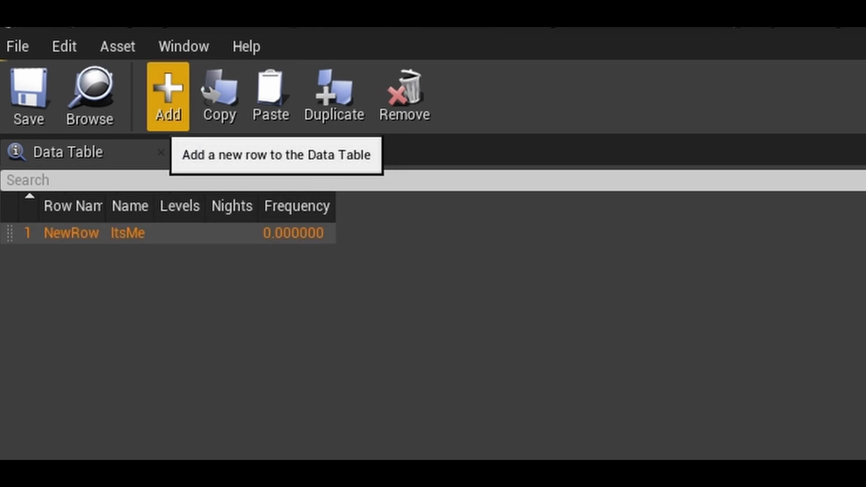
left_click(168, 96)
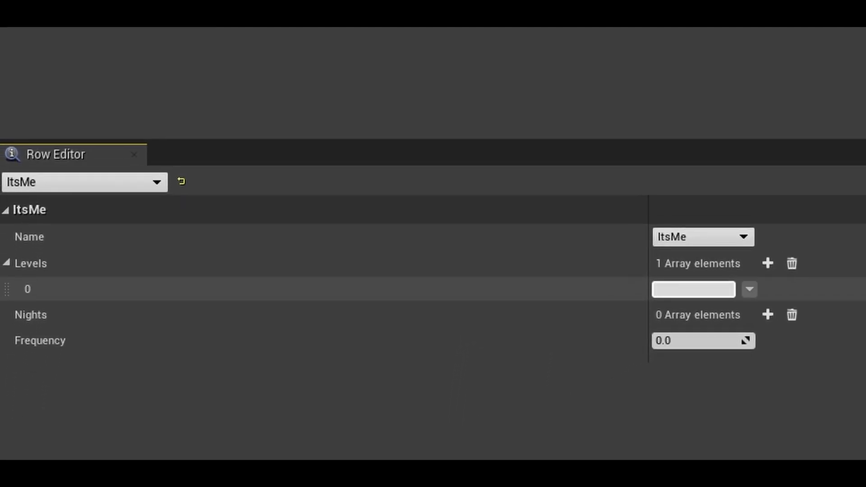
type("ThirdPersonExampleMap")
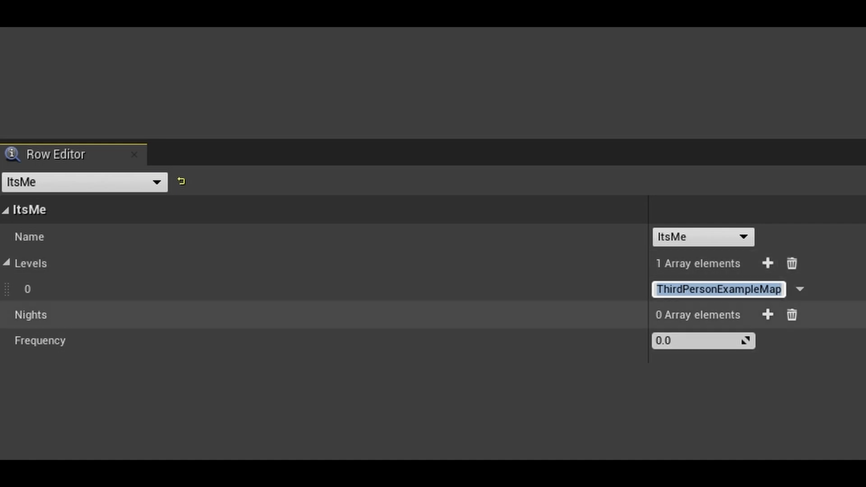
Step: Give the row nights 1 and 2 and a frequency of 0.25
left_click(766, 315)
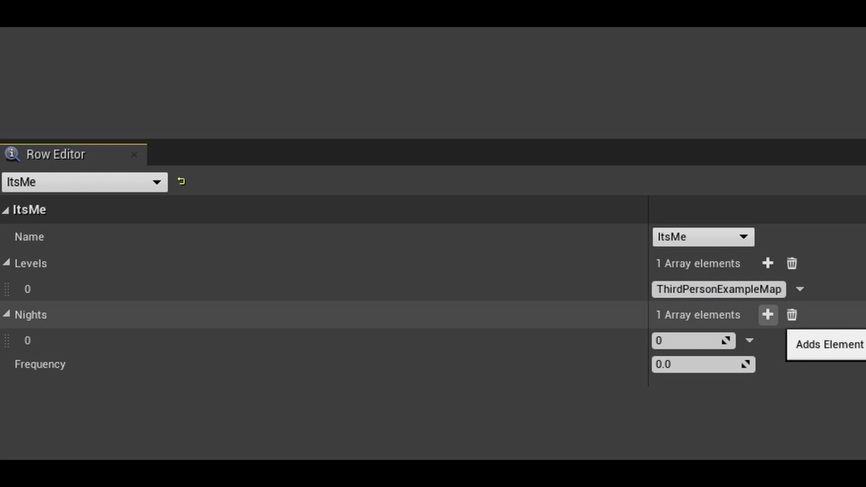
type("1")
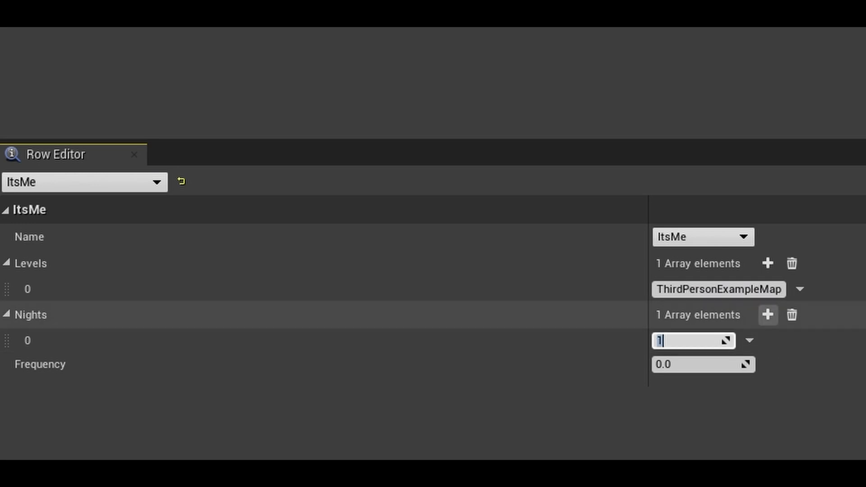
left_click(767, 314)
type("2")
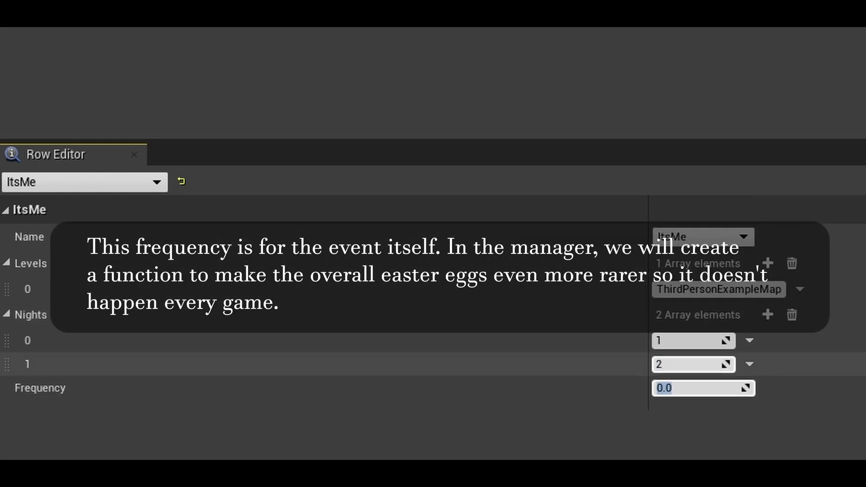
type("0.25")
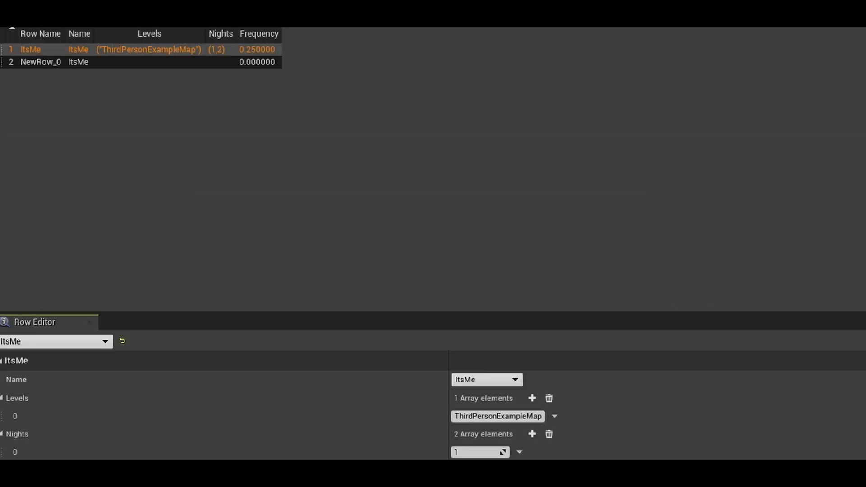
Step: Rename the second data table row to GoldenFreddy
left_click(40, 63)
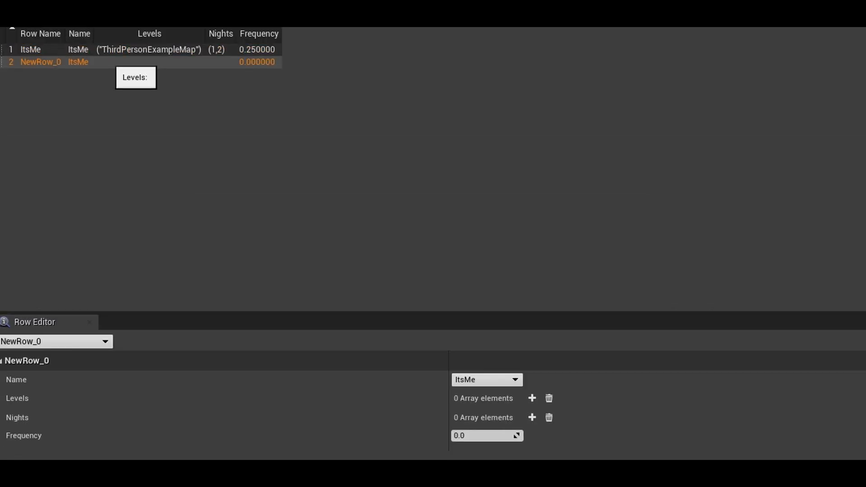
type("G")
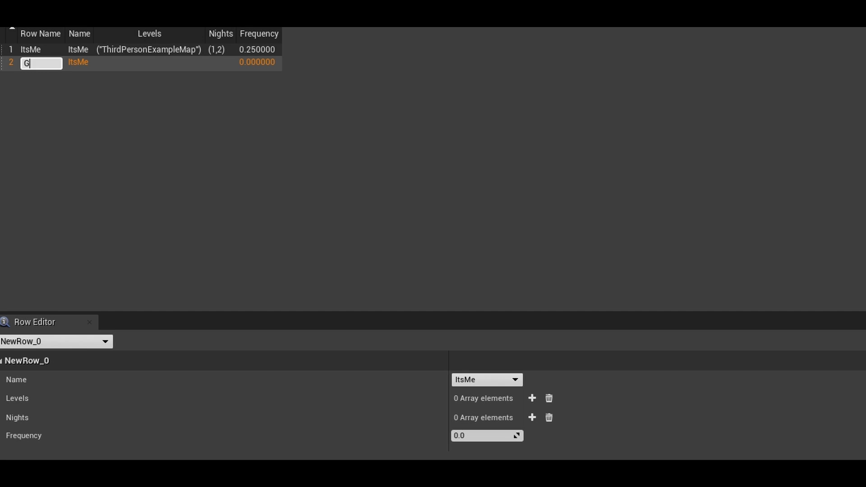
type("oldenFr")
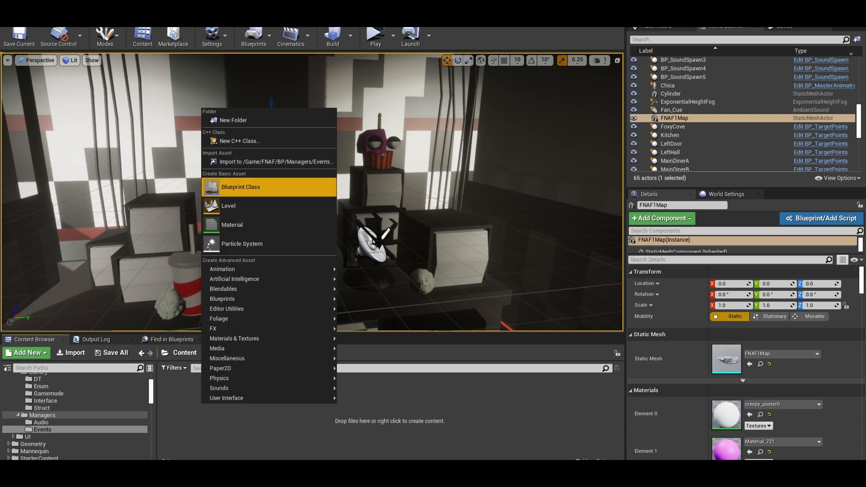
Step: Create an Actor blueprint named BP_EventsManager and open it for editing
left_click(240, 186)
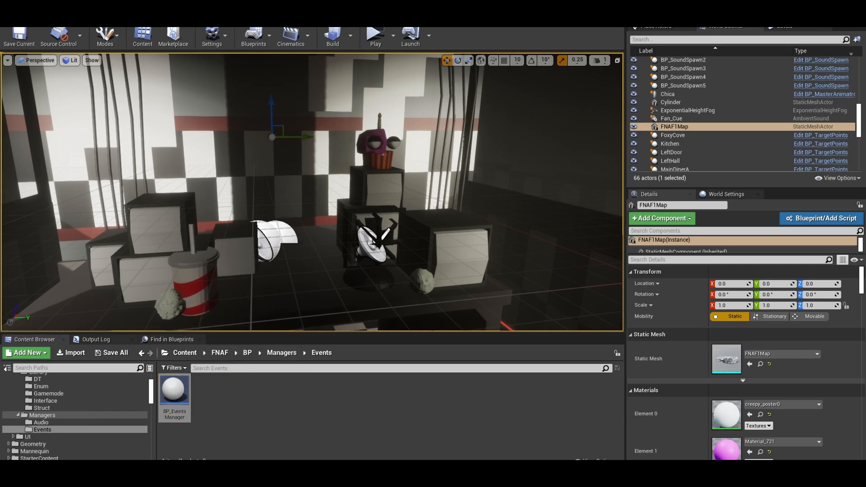
double_click(174, 387)
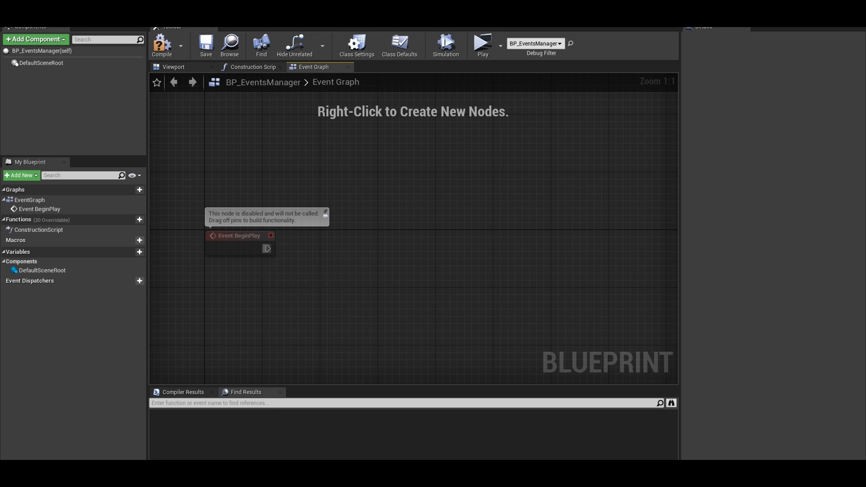
Step: On BeginPlay get DT_EventsList row names and store them in a new DataTableRowNames variable
left_click_drag(271, 235, 348, 249)
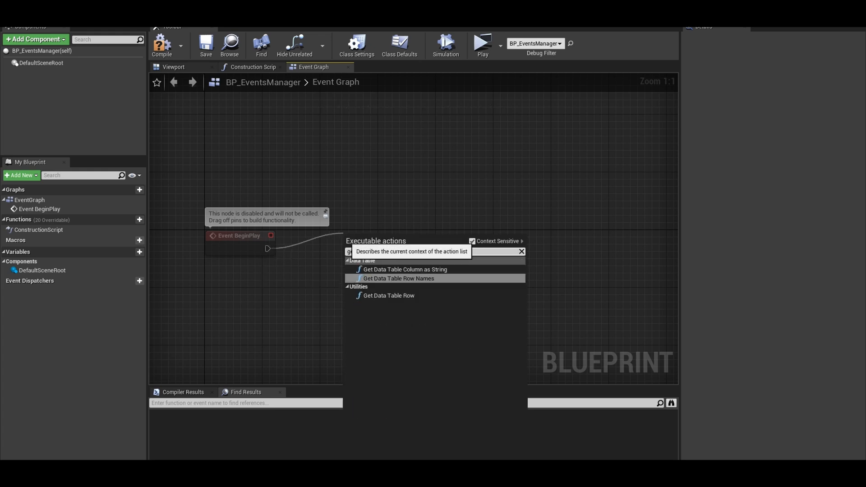
left_click(397, 279)
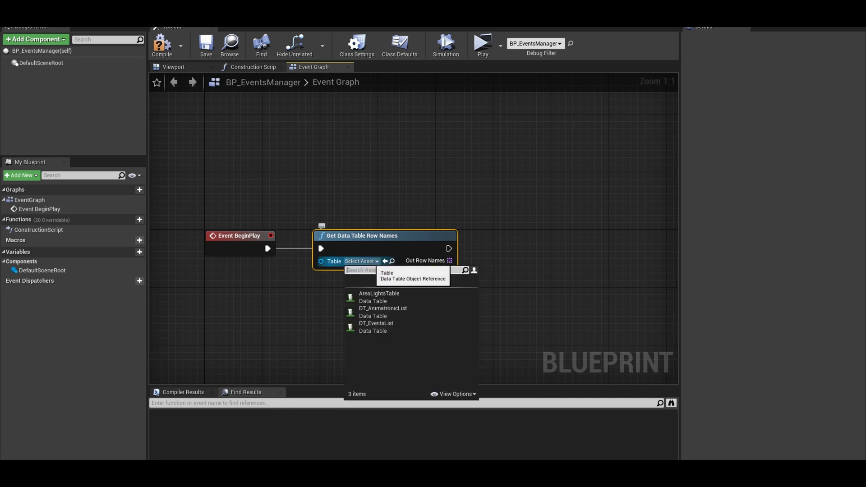
left_click(375, 323)
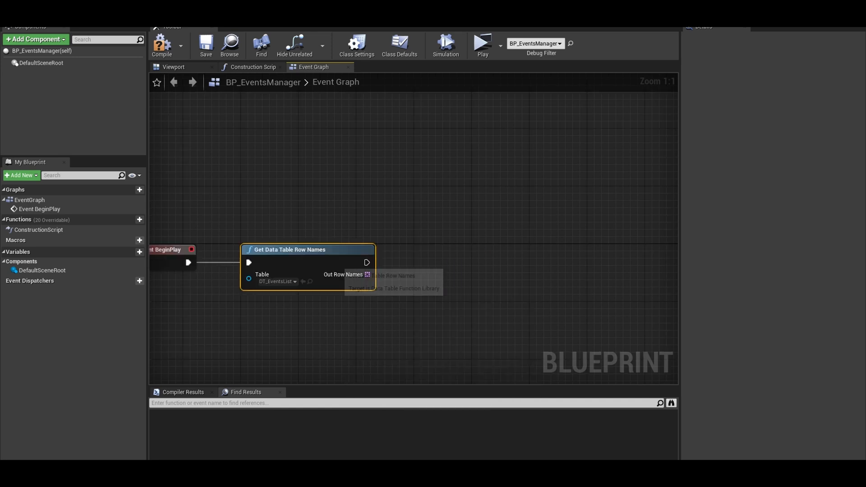
right_click(367, 274)
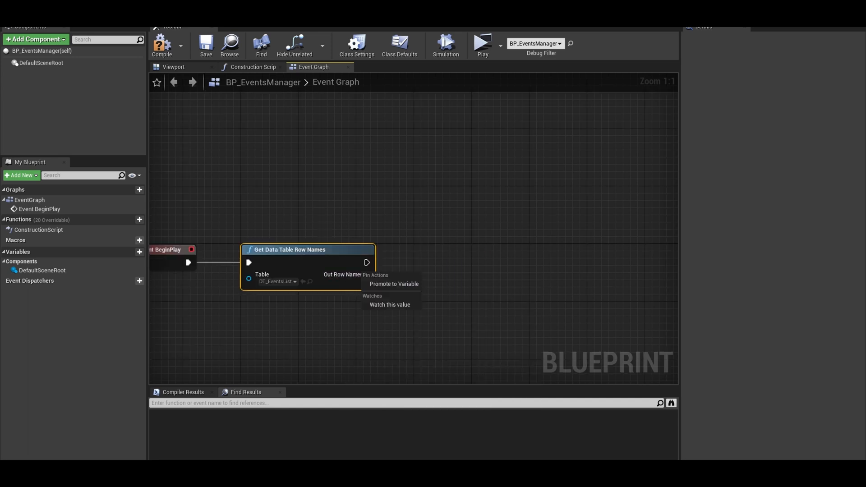
left_click(394, 284)
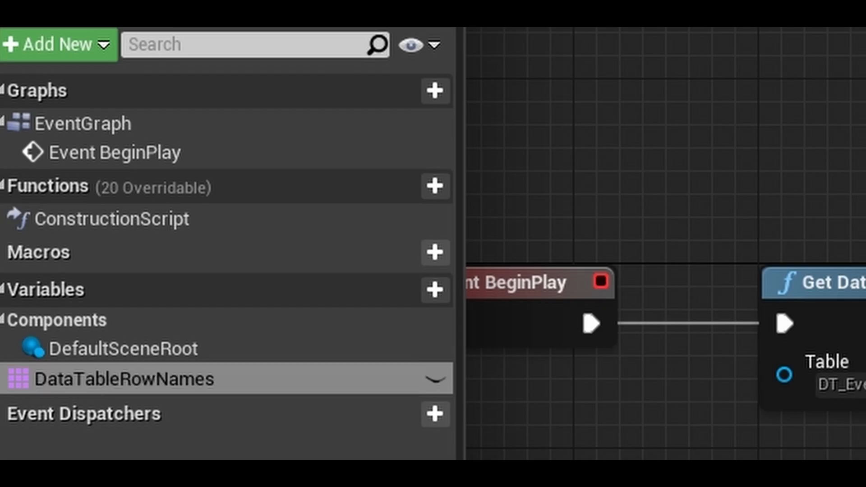
Step: Comment the setup noting the alternate Data table row handle variable approach
type("A")
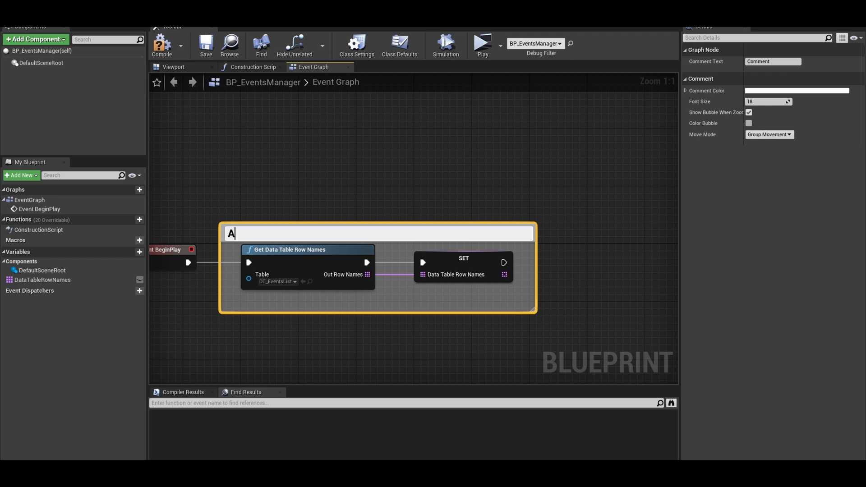
type("lternate way is to create a variable type of type Data table row handle. Make that an array and manually add the events to the list")
type("settimer")
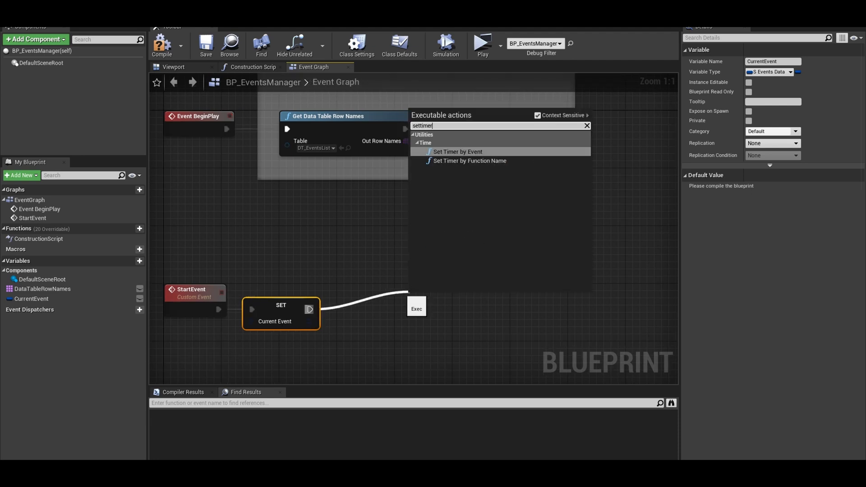
Step: Set a timer with a random MinStartTime–MaxStartTime delay bound to the GetEvent custom event
left_click(457, 152)
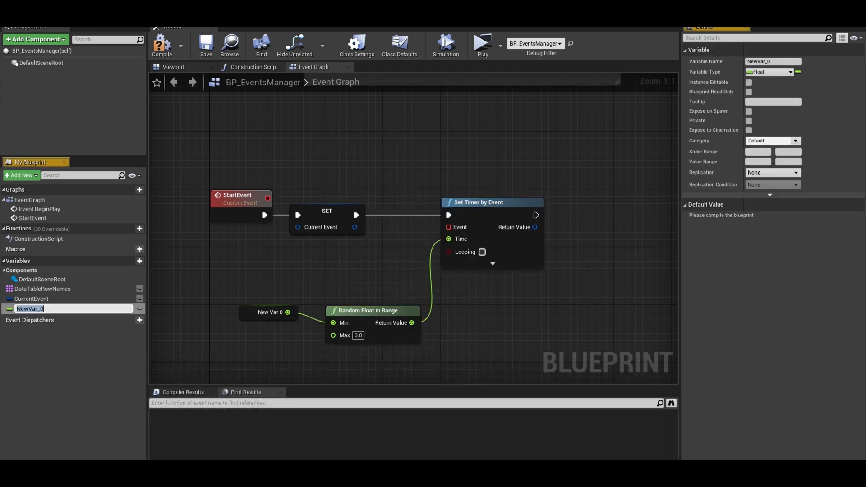
type("MinStartTime")
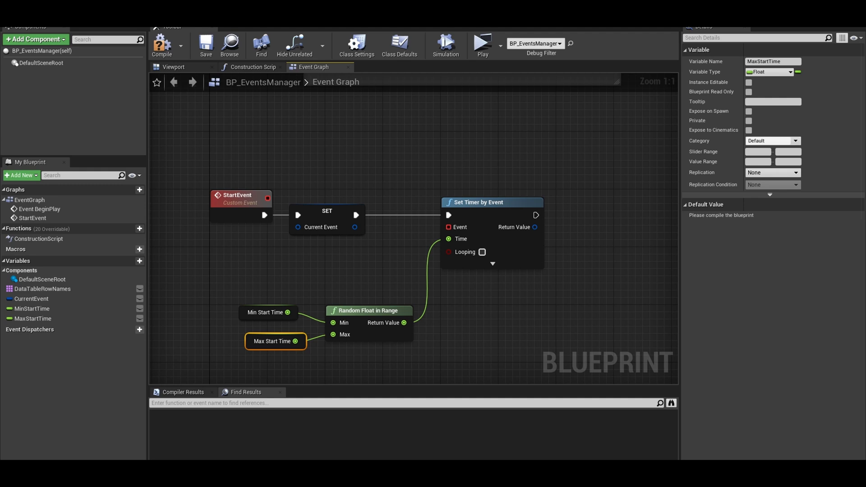
left_click(161, 45)
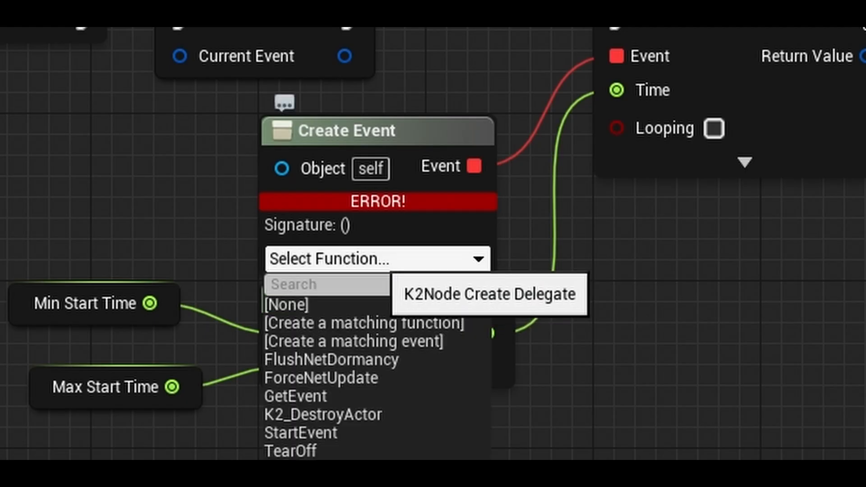
left_click(303, 396)
type("bran")
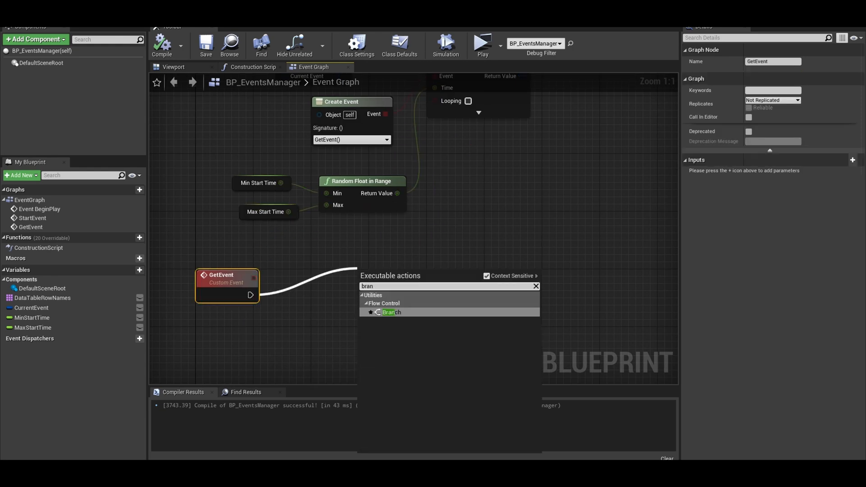
Step: Branch GetEvent on three weighted random bools combined with an AND node, with comments
left_click(390, 312)
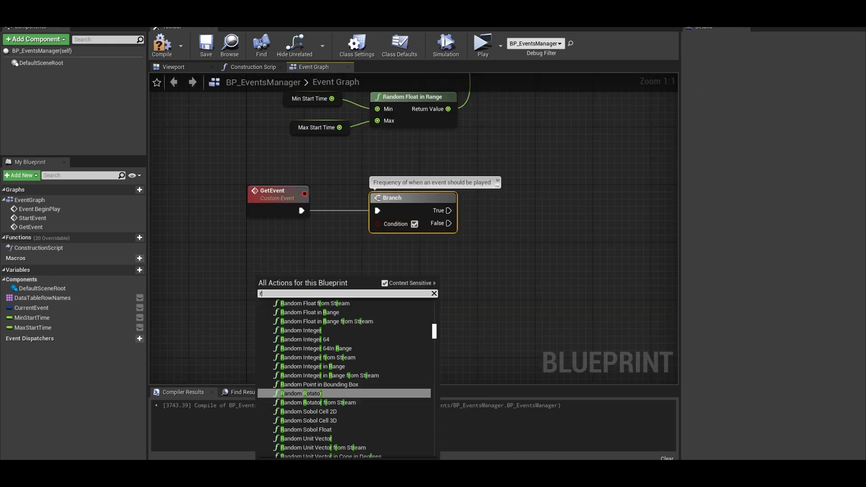
type("andom")
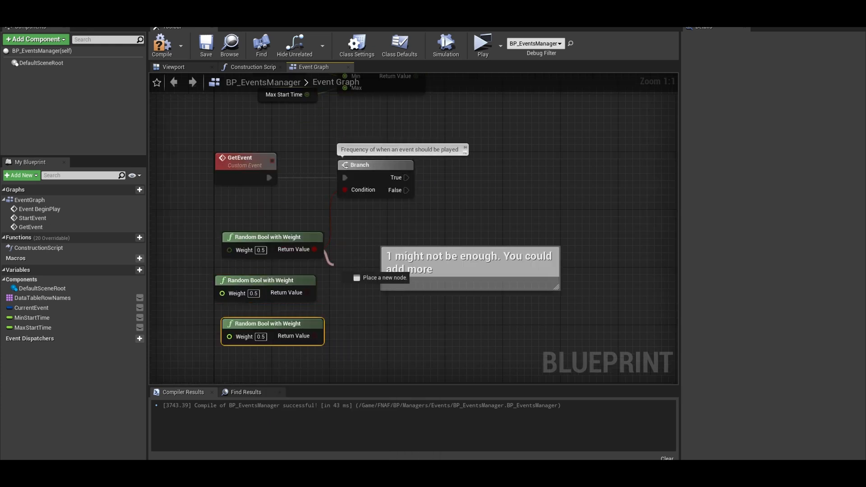
left_click(367, 281)
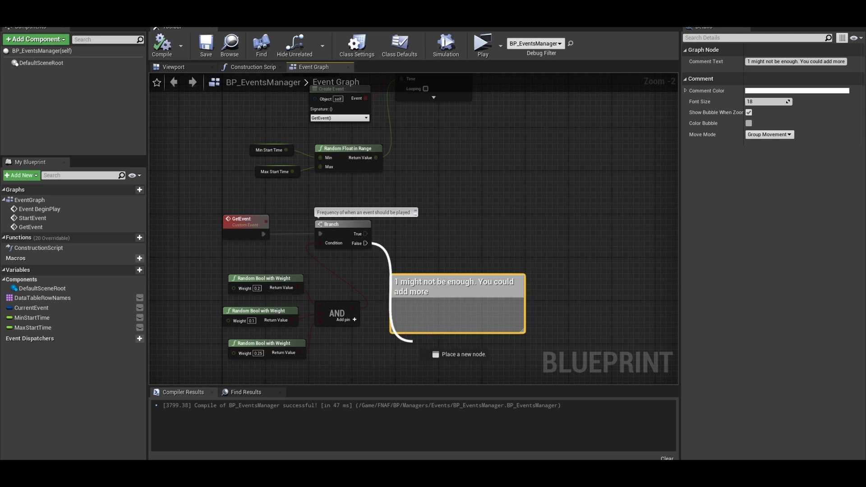
type("sta")
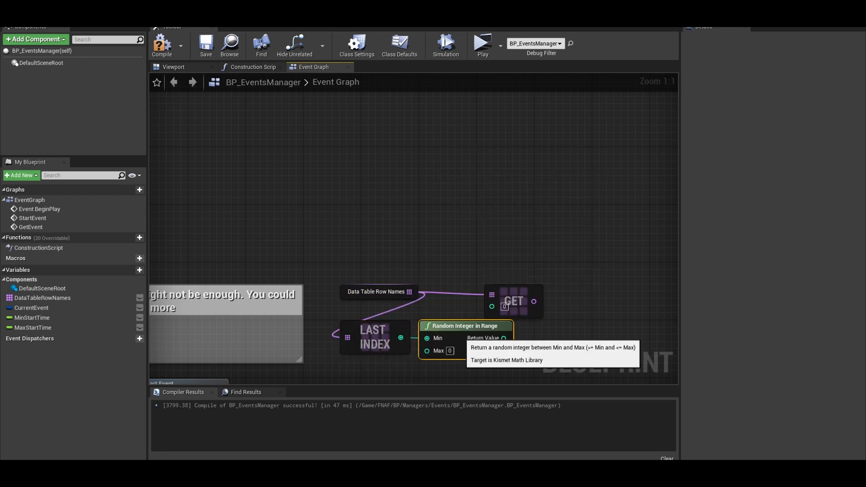
Step: Index DataTableRowNames with a random integer and call Start Event when the row isn't found
left_click(414, 287)
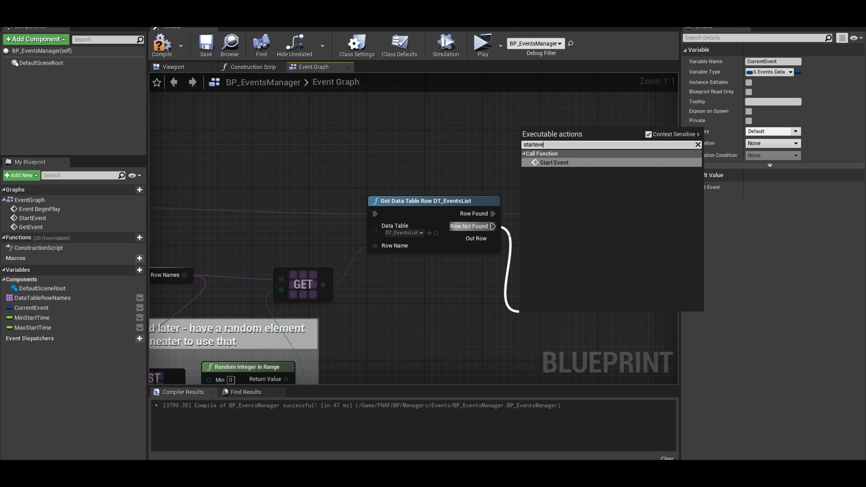
left_click(553, 163)
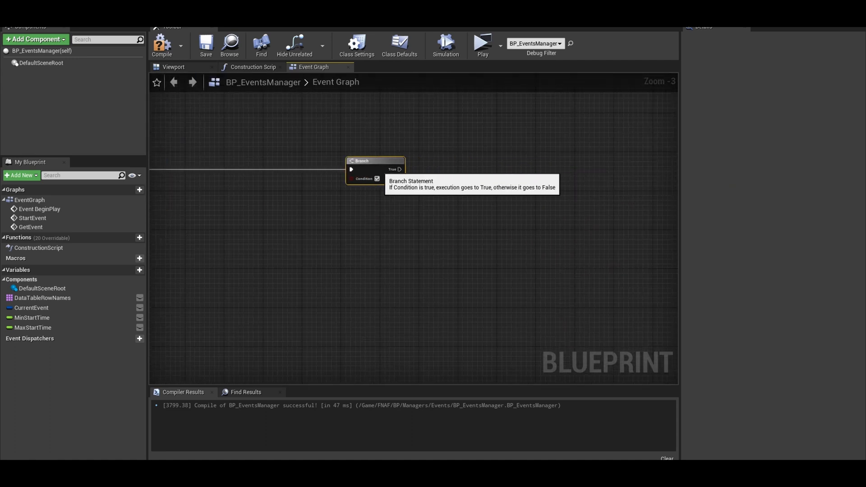
Step: AND the branch condition with a check that the event's nights contain the current night
left_click_drag(363, 169, 569, 186)
type("and")
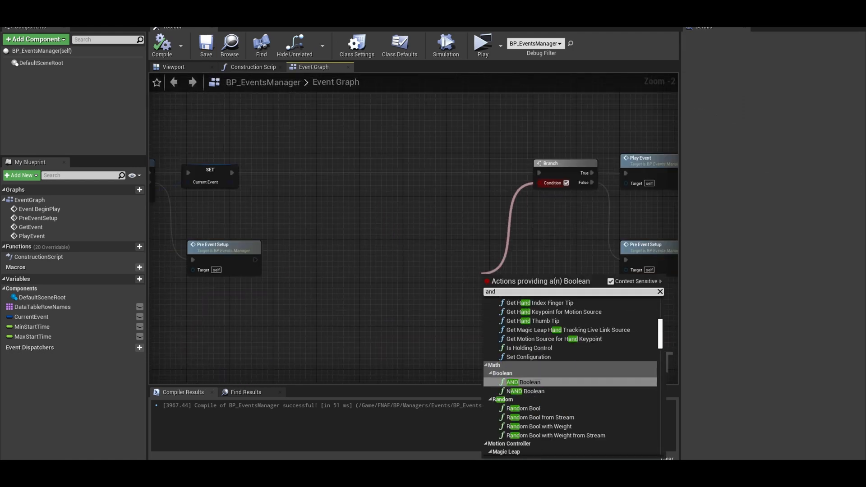
left_click(523, 381)
type("contain")
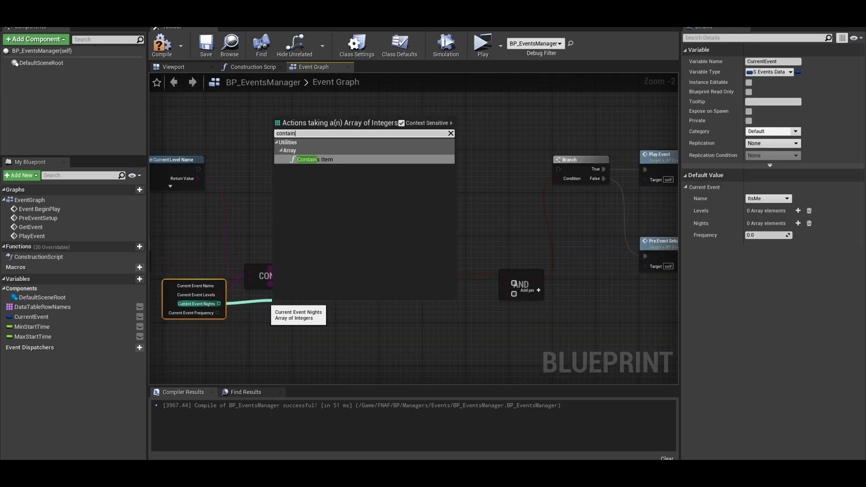
left_click(307, 160)
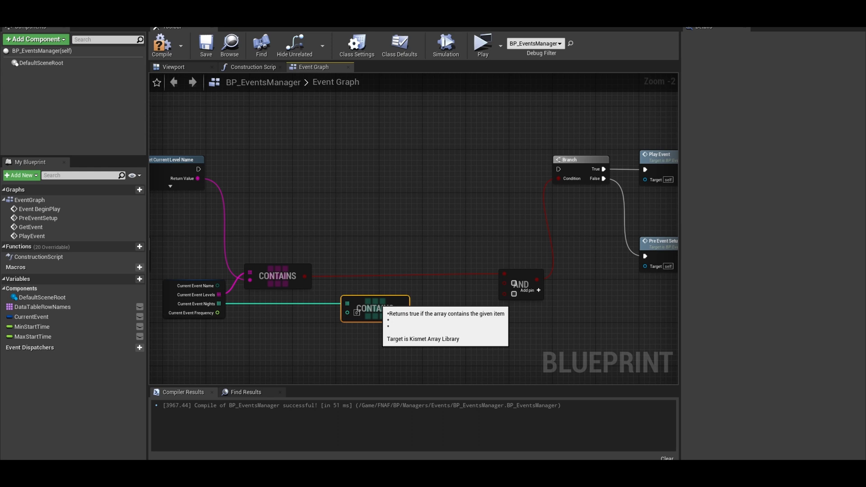
type("getgam")
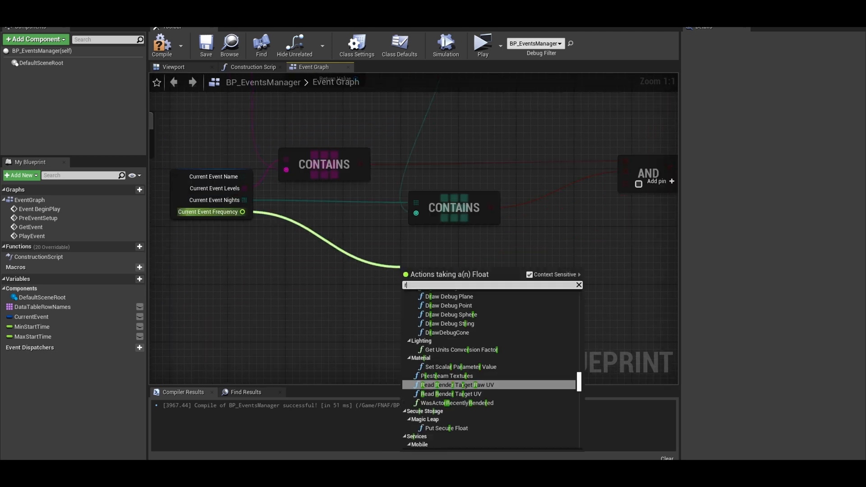
Step: Add a Random Bool roll weighted by the event's Frequency into the AND
type("andomb")
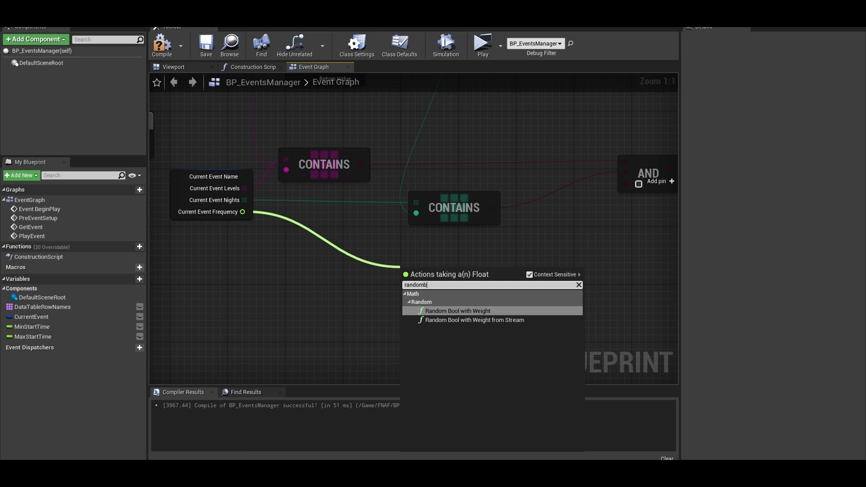
left_click(458, 310)
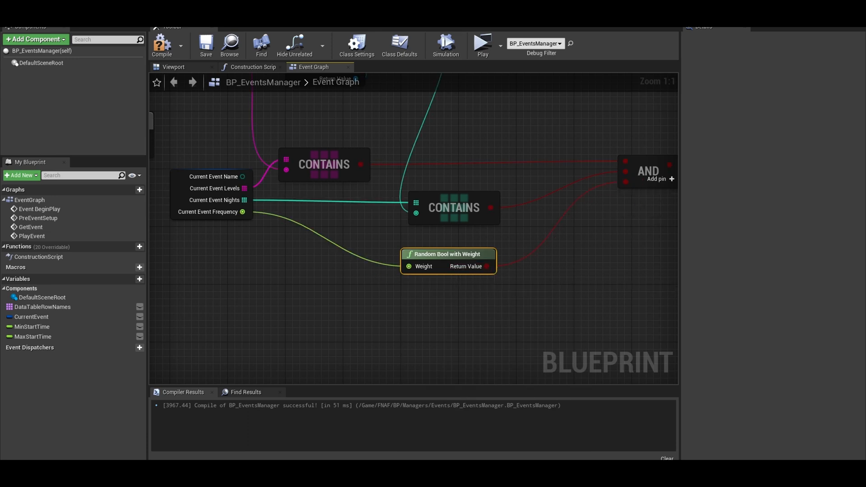
scroll("down", 3)
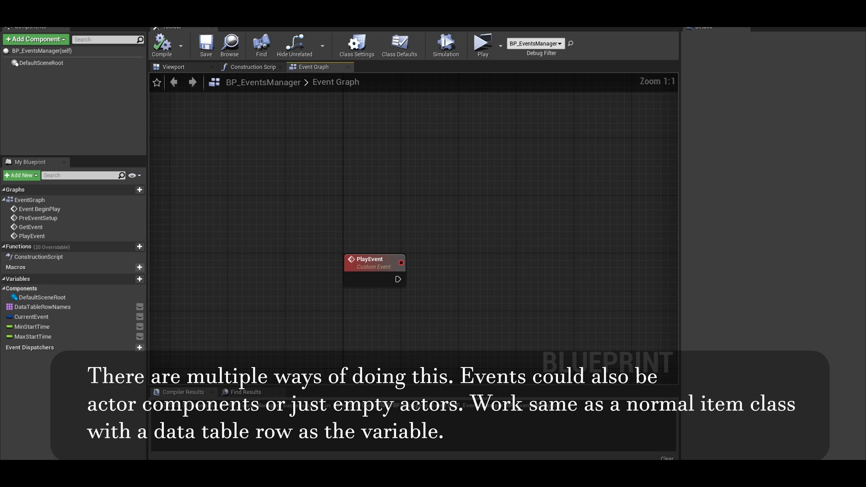
Step: Switch PlayEvent on E_EventNames with placeholder prints and Quit Game after the Golden Freddy case
left_click(31, 317)
type("print")
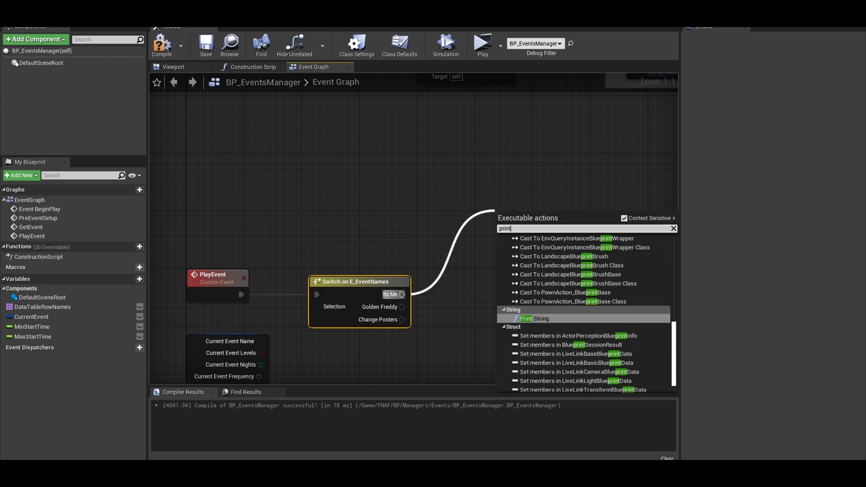
left_click(525, 319)
type("quit")
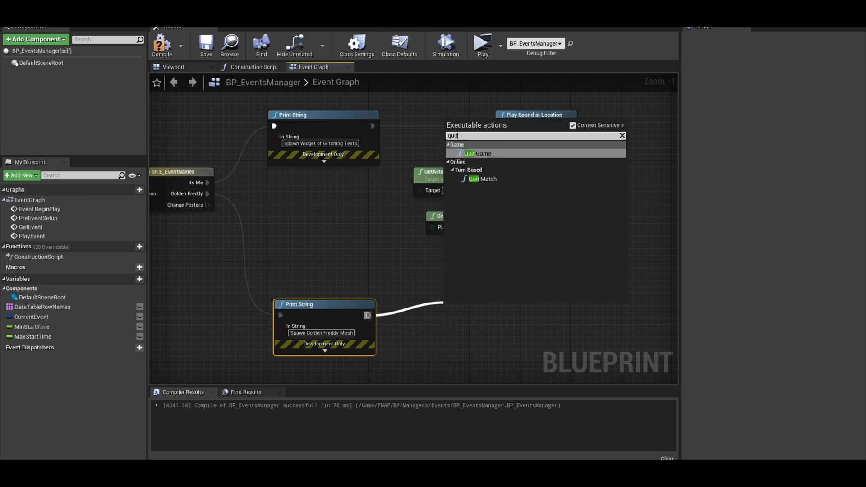
left_click(477, 153)
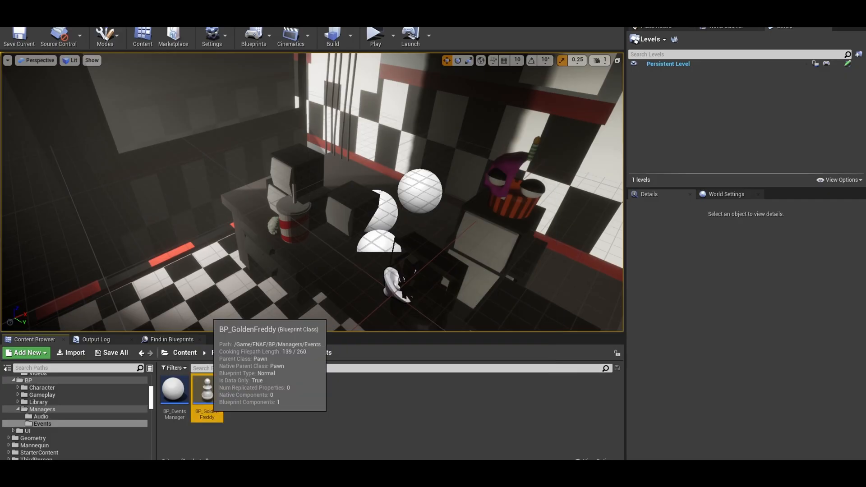
Step: Add a SkeletalMesh component to BP_GoldenFreddy and assign its character mesh
double_click(207, 390)
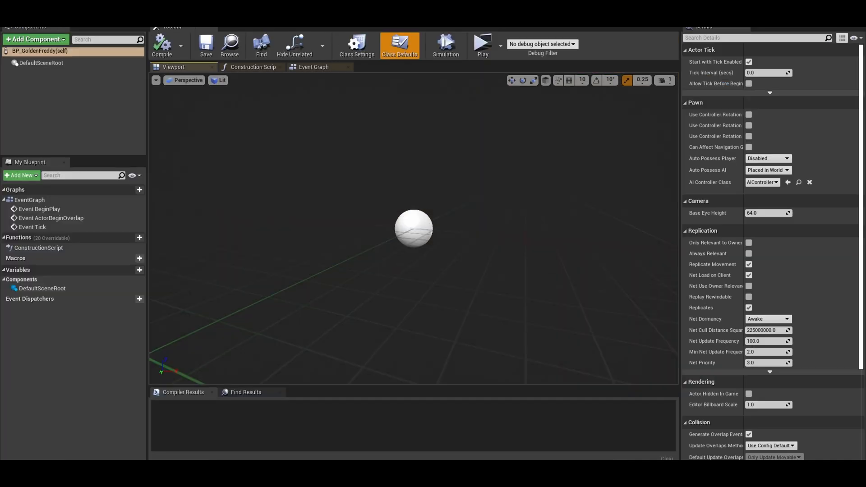
left_click(313, 66)
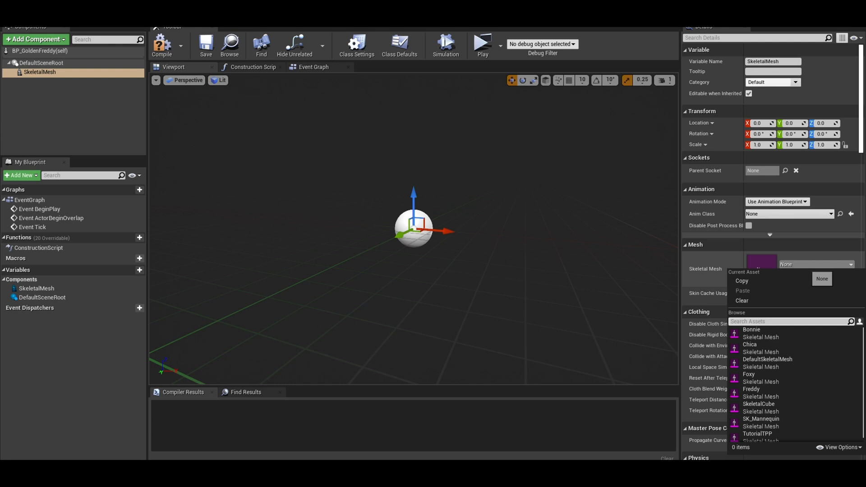
left_click(751, 392)
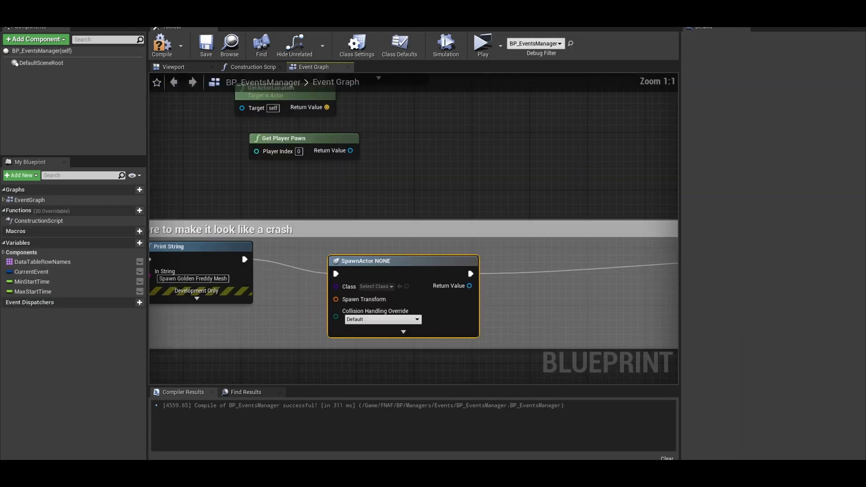
Step: Add a SpawnActor node after the Golden Freddy print with player pawn location nodes
left_click(375, 286)
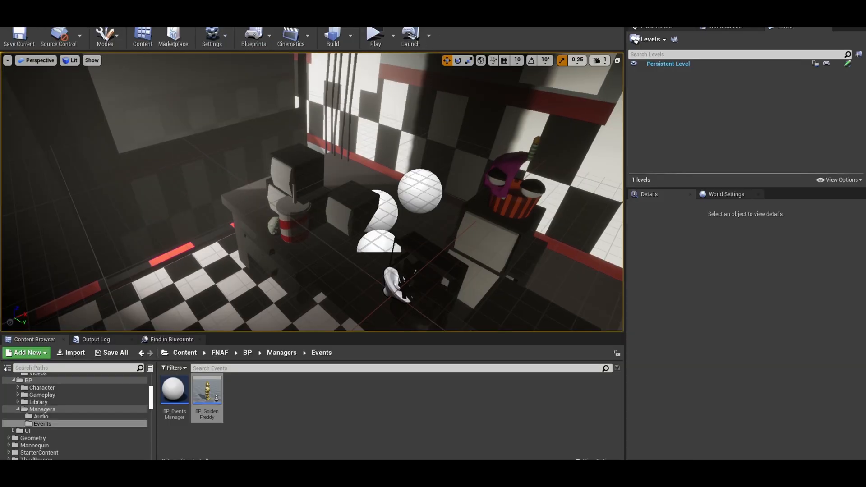
Step: Create the BP_TempSpawner blueprint class and position it on the level floor
left_click(26, 353)
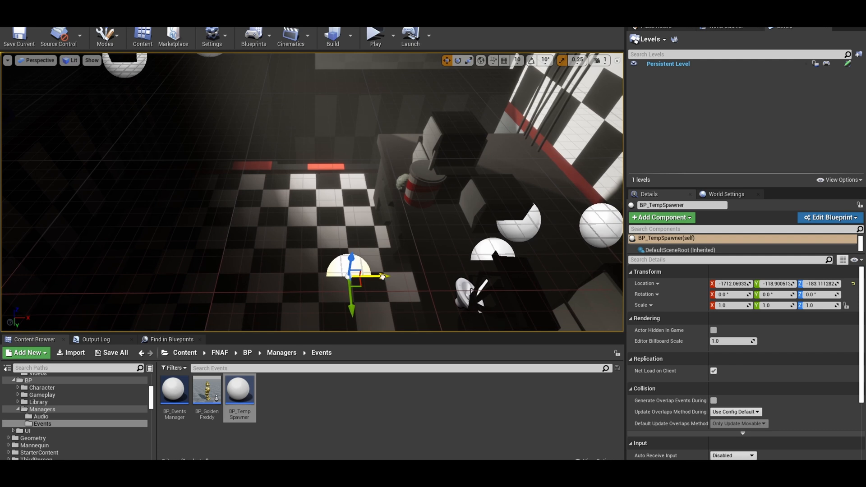
left_click_drag(378, 275, 343, 275)
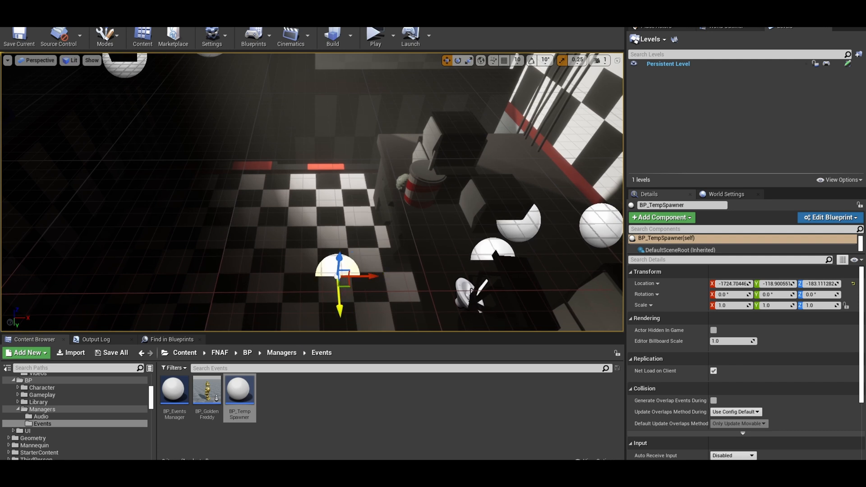
left_click(829, 218)
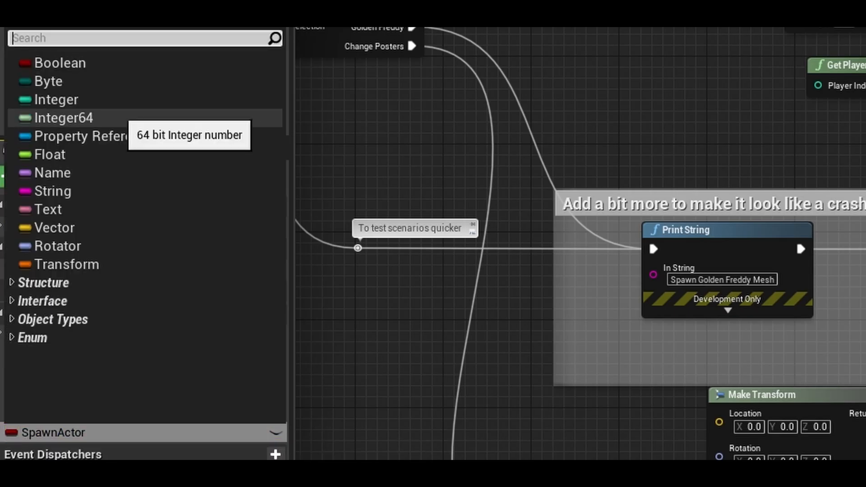
Step: Name the new variable SpawnActor for quicker scenario testing
type("spawn")
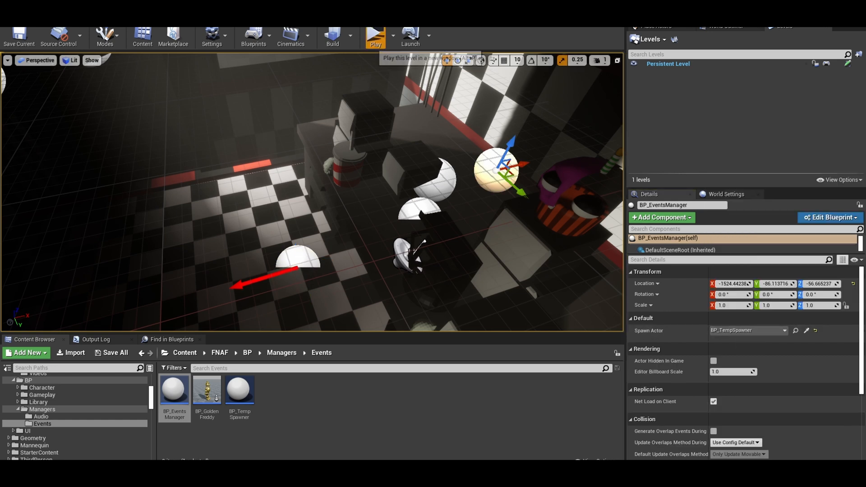
Step: Play the level with Spawn Actor set to BP_TempSpawner to see Golden Freddy
left_click(374, 36)
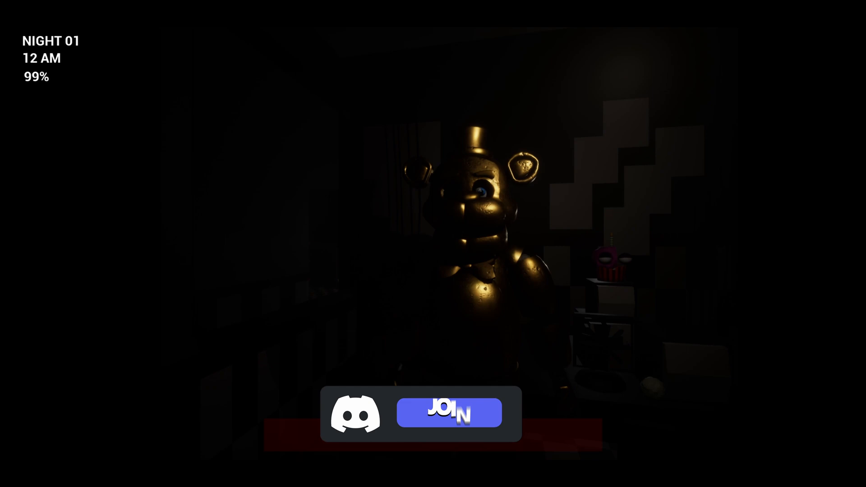